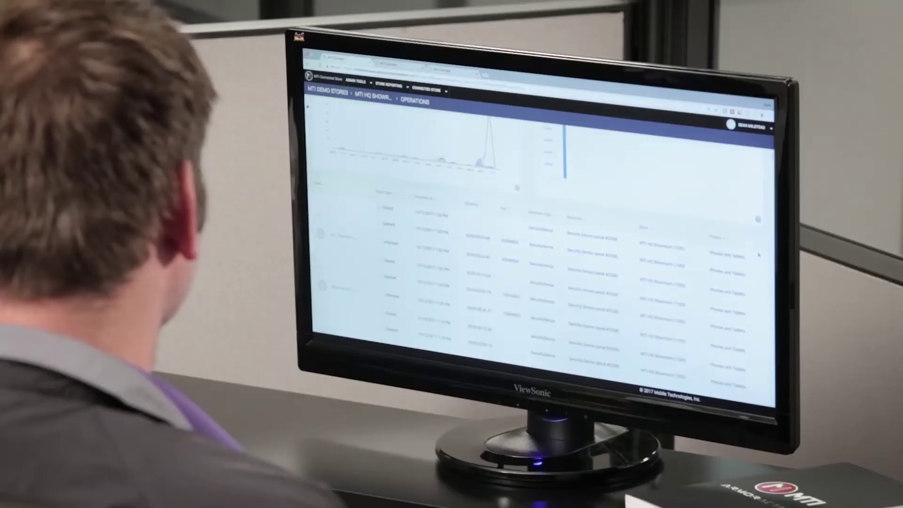
scroll(down, 3)
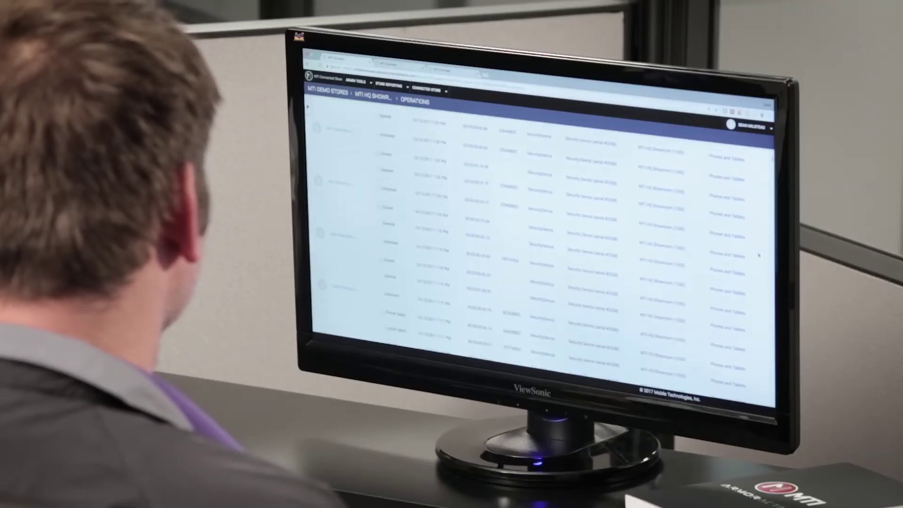